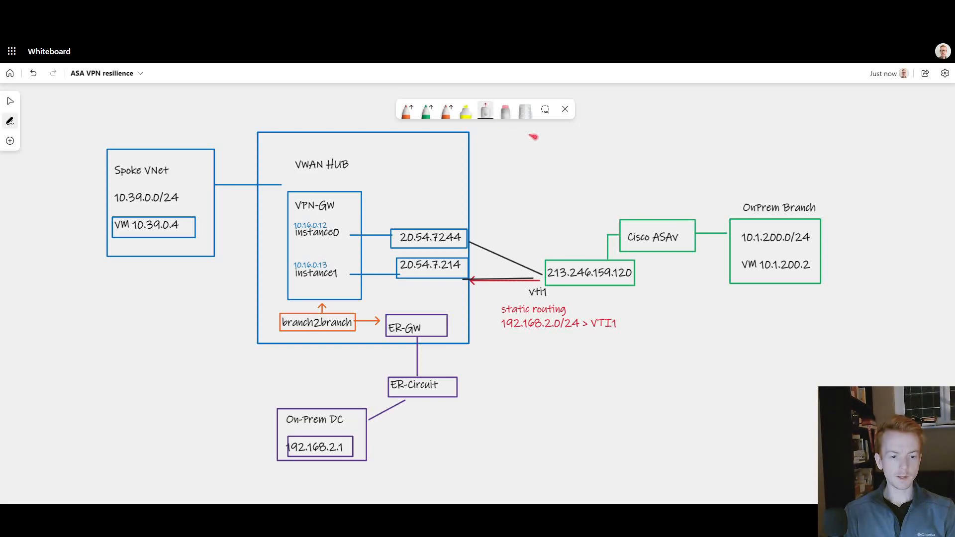
{"action": "mouse_move", "coordinate": [782, 194]}
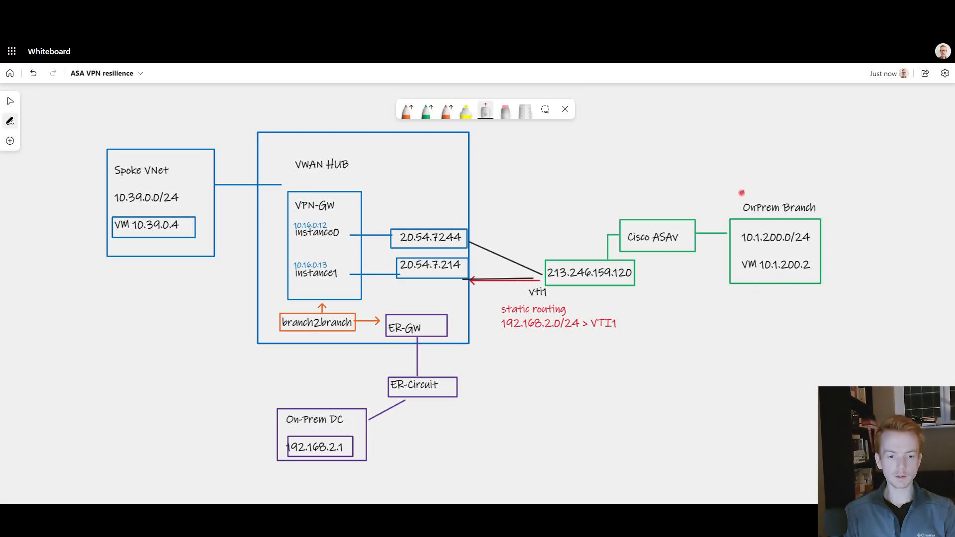
{"action": "mouse_move", "coordinate": [587, 236]}
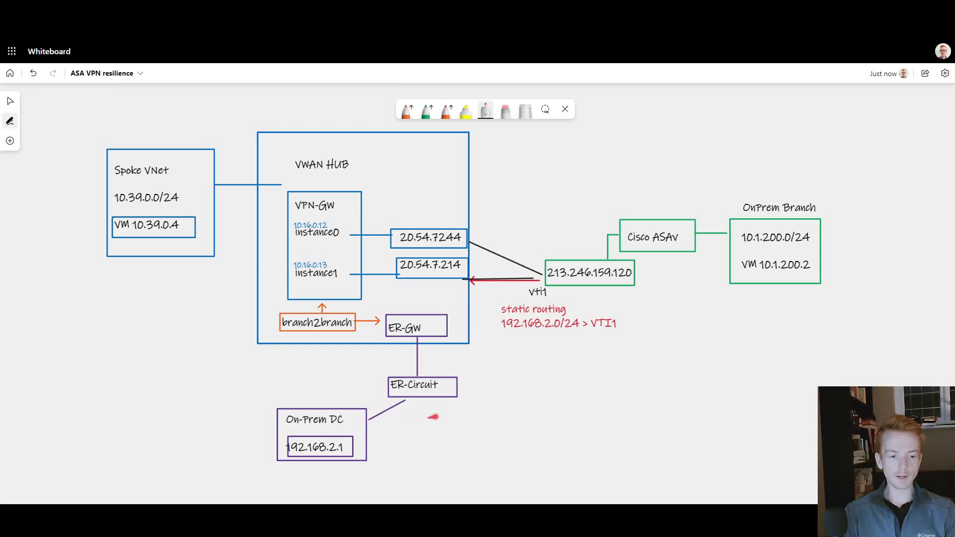
- View the private peering's primary route table and highlight the 10.1.200.0/24 branch route
{"action": "left_click", "coordinate": [465, 245]}
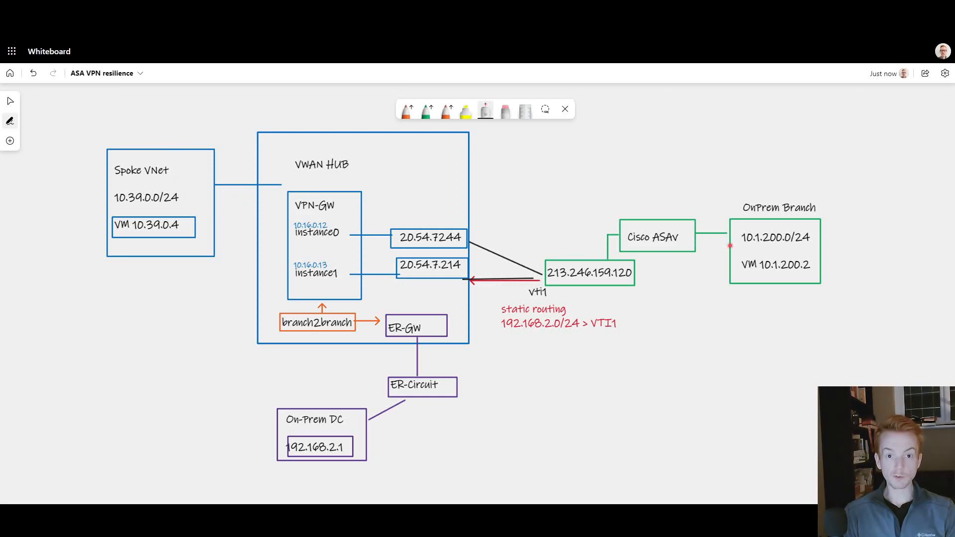
{"action": "left_click", "coordinate": [460, 247]}
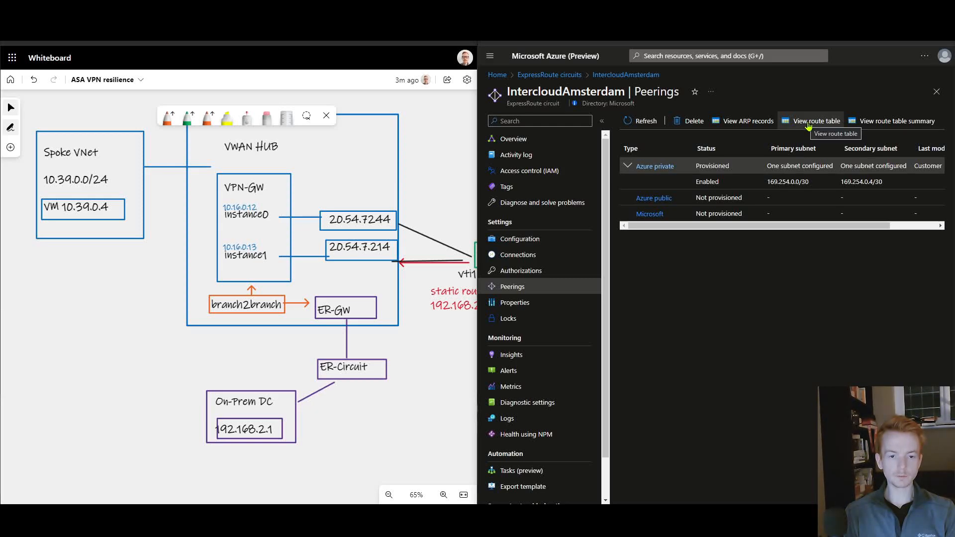
{"action": "left_click", "coordinate": [816, 120]}
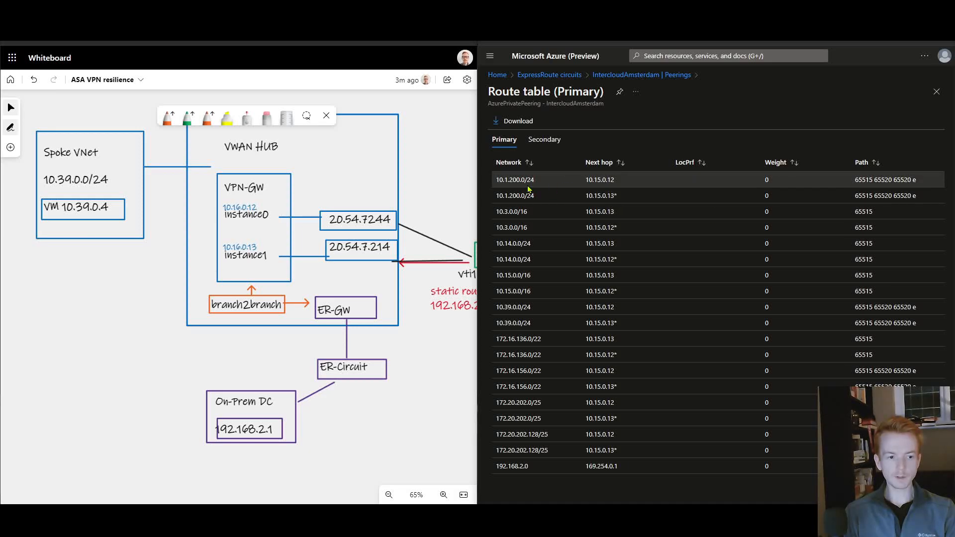
{"action": "double_click", "coordinate": [514, 179]}
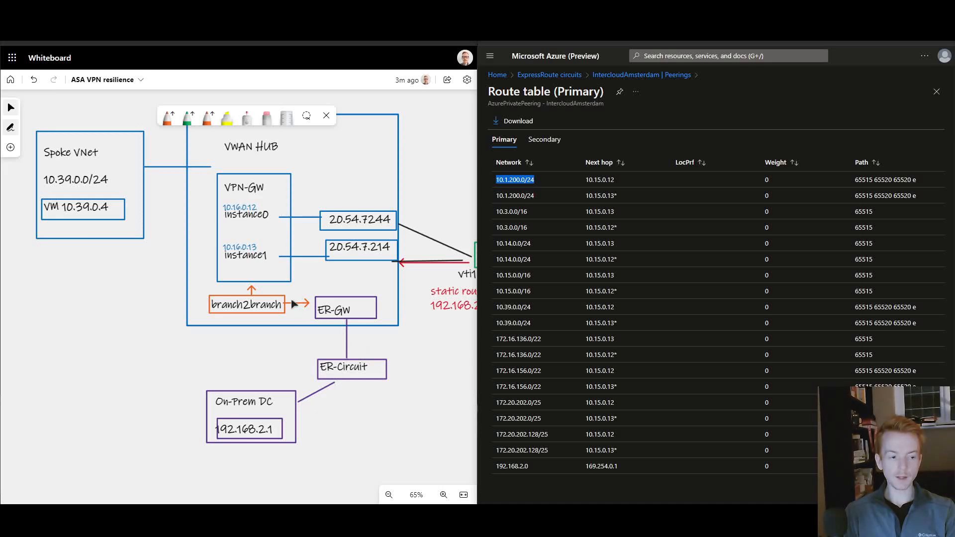
{"action": "mouse_move", "coordinate": [179, 310]}
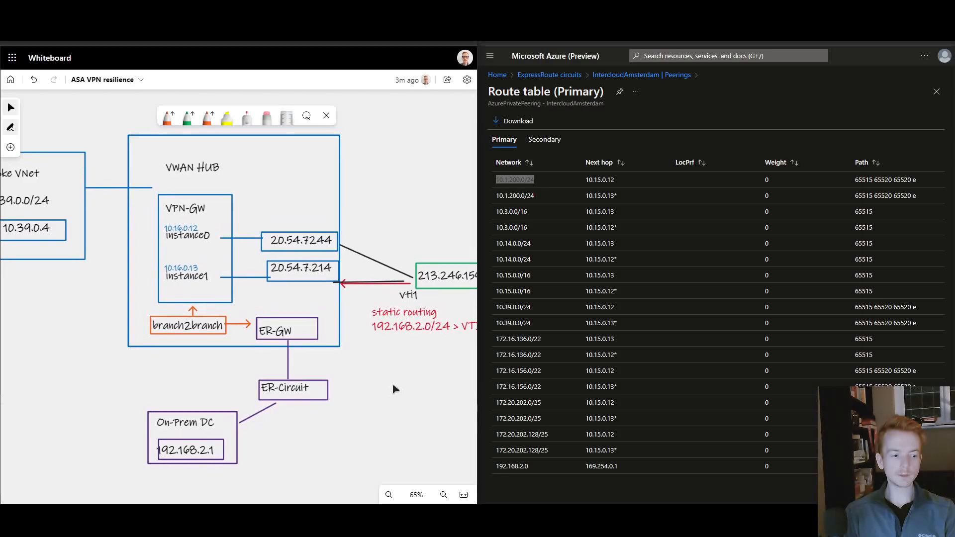
{"action": "left_click", "coordinate": [292, 389]}
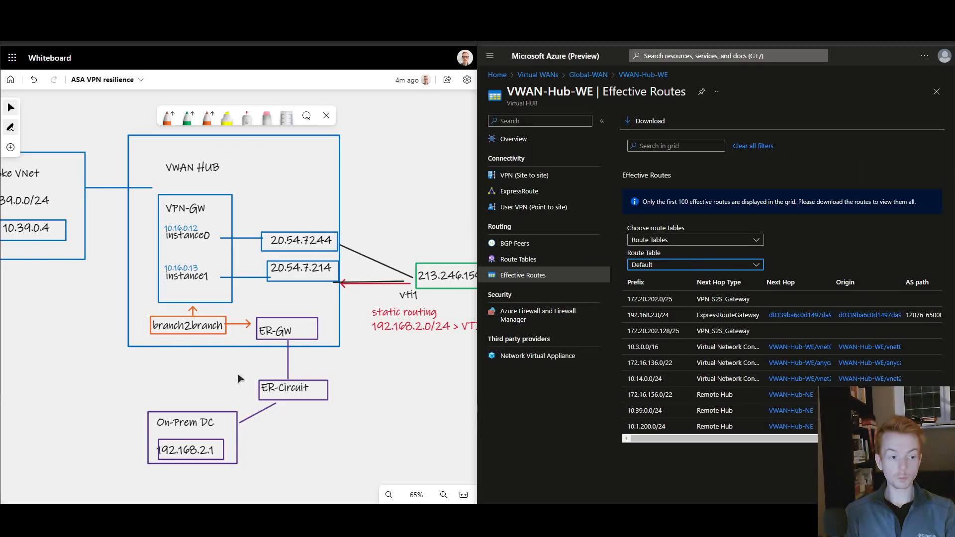
{"action": "mouse_move", "coordinate": [305, 324]}
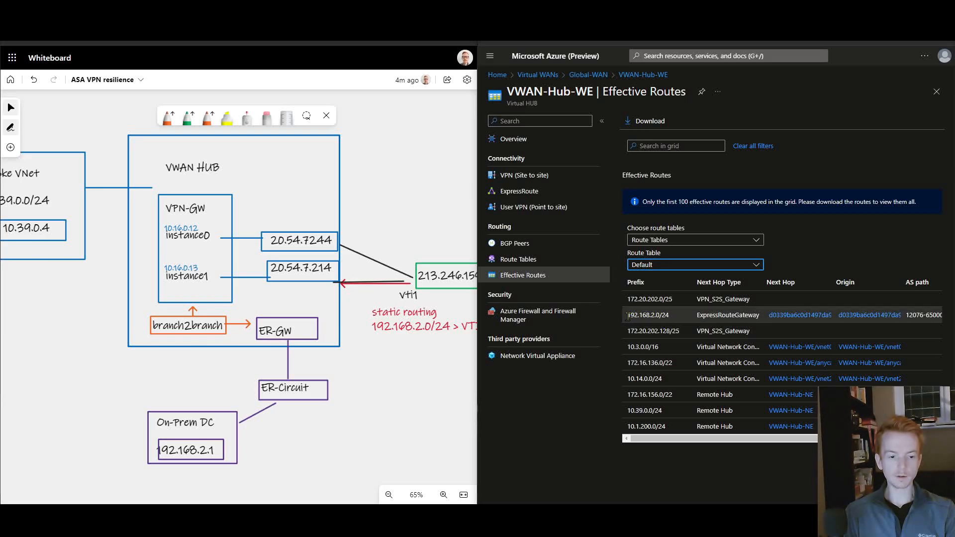
- Highlight the 192.168.2.0/24 ExpressRoute entry in the Default route table's effective routes
{"action": "double_click", "coordinate": [648, 316]}
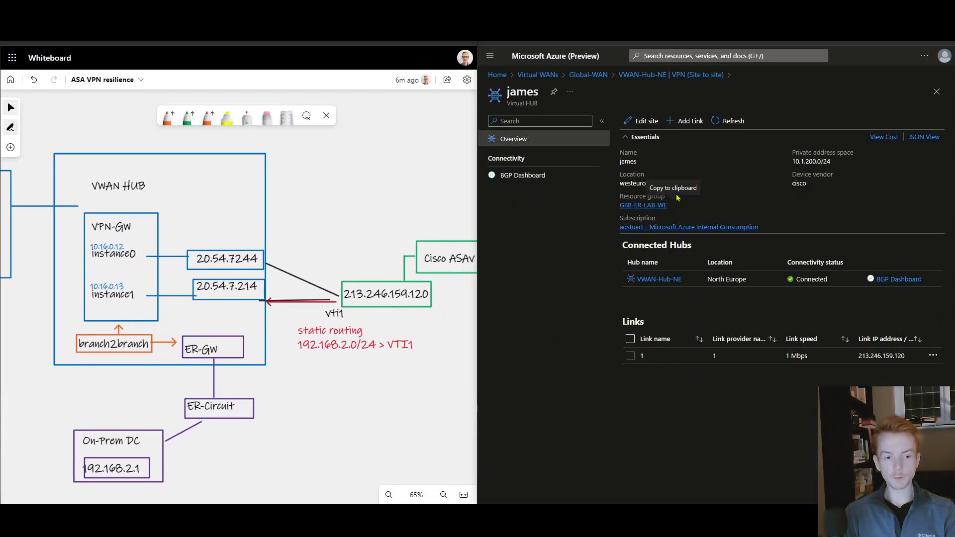
{"action": "mouse_move", "coordinate": [731, 192]}
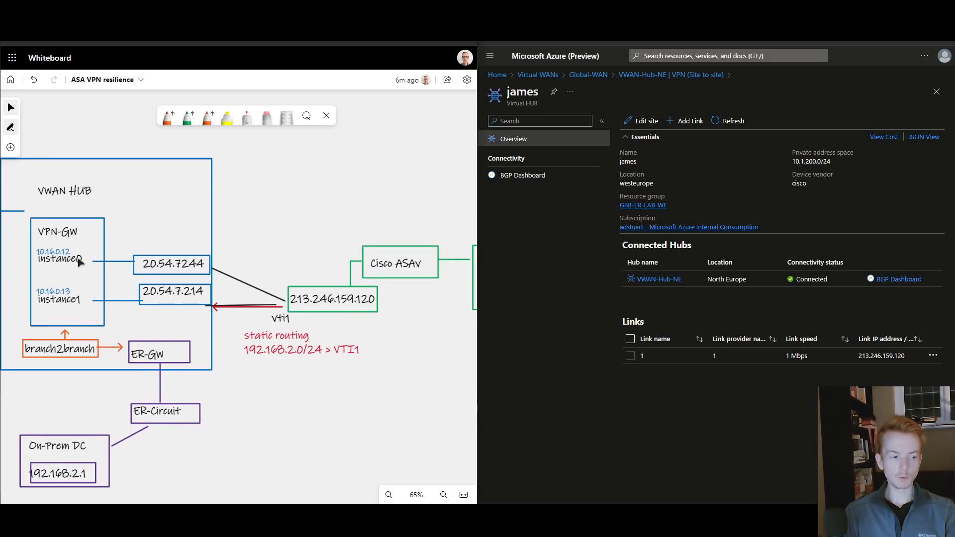
{"action": "mouse_move", "coordinate": [143, 309]}
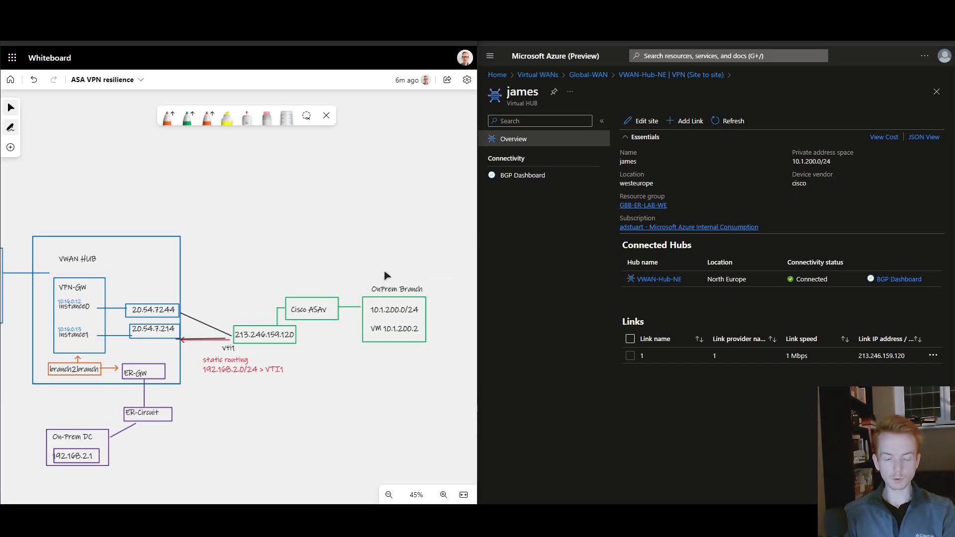
{"action": "mouse_move", "coordinate": [249, 270]}
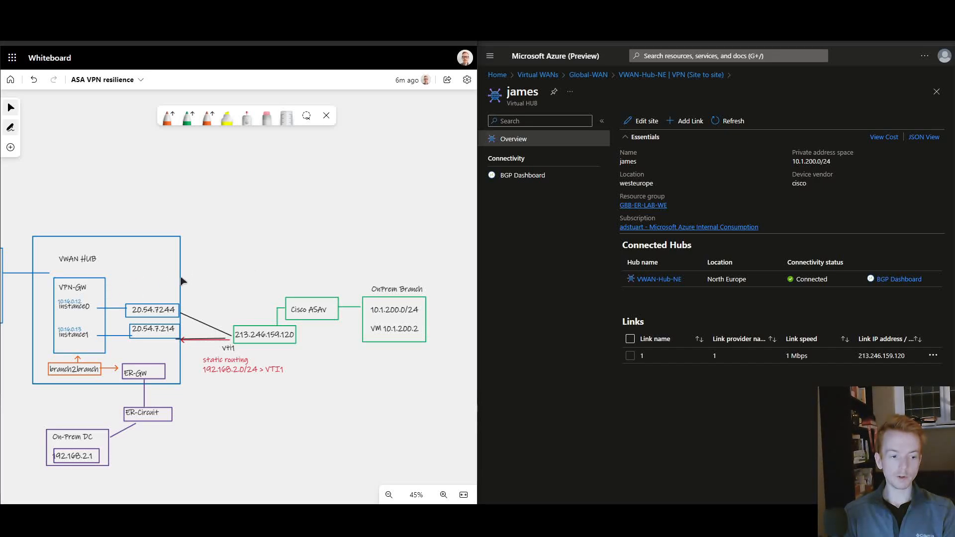
{"action": "mouse_move", "coordinate": [133, 269]}
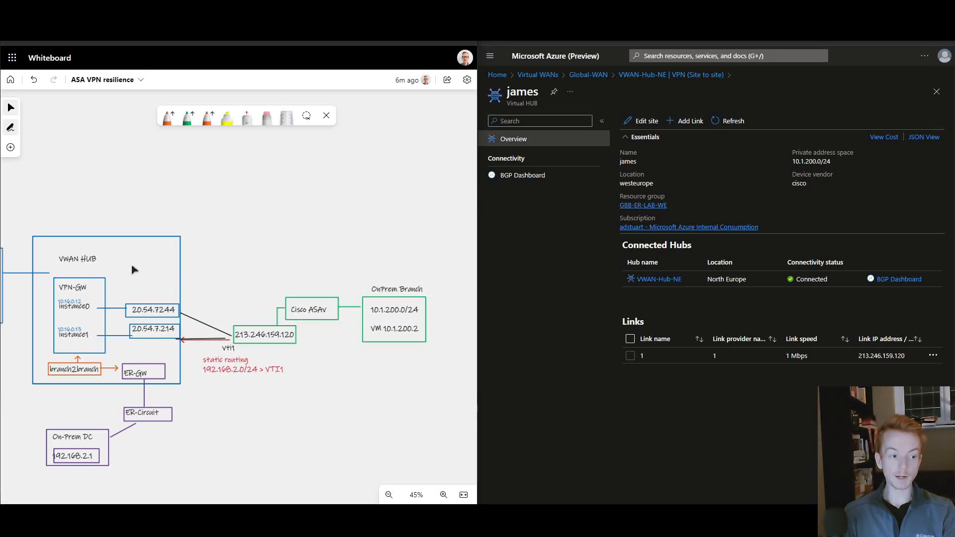
{"action": "mouse_move", "coordinate": [140, 278]}
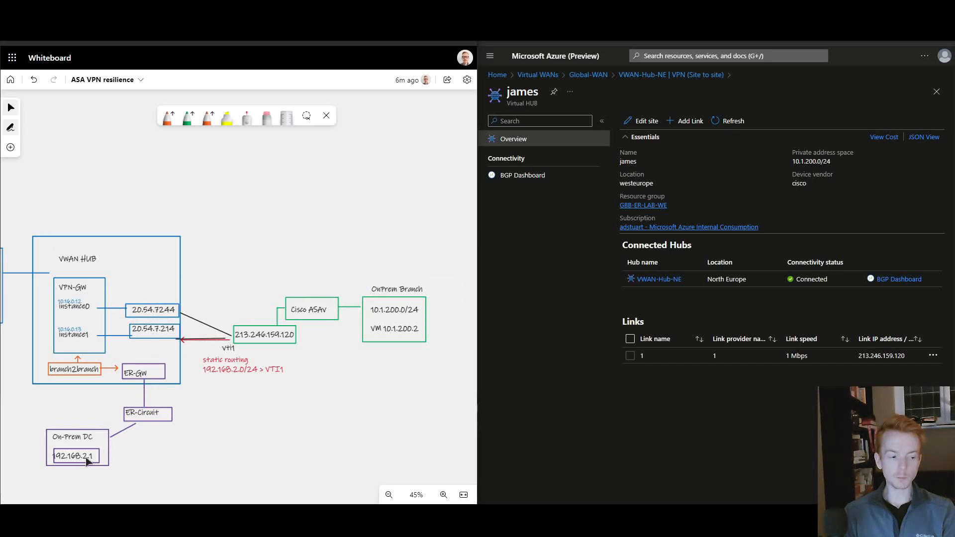
- Review the VPN site's Links table showing the single link at 213.246.159.120
{"action": "left_click", "coordinate": [143, 371]}
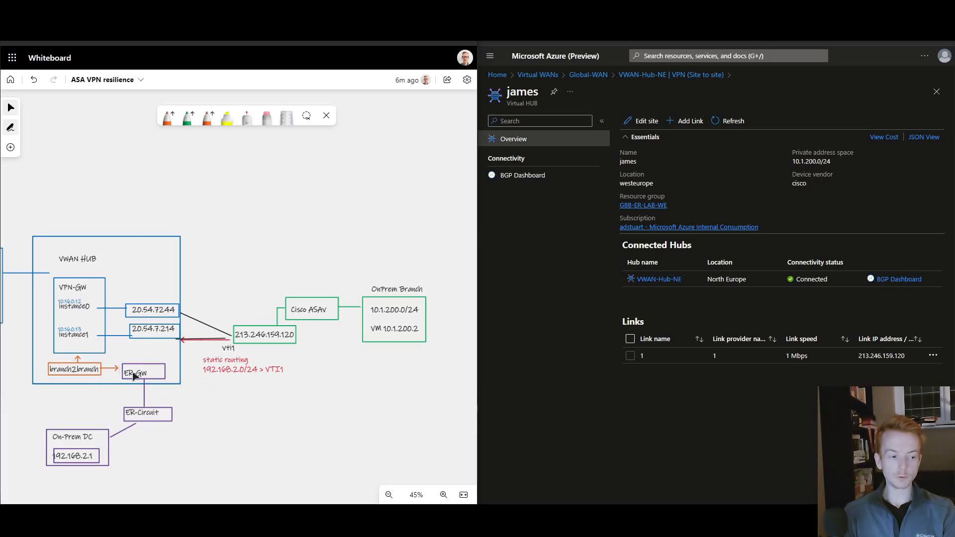
{"action": "mouse_move", "coordinate": [118, 295]}
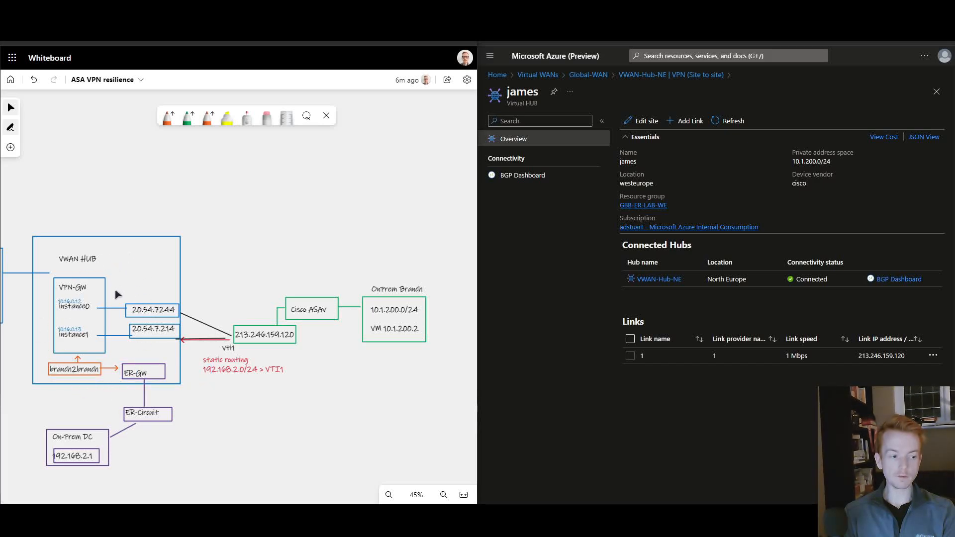
{"action": "mouse_move", "coordinate": [281, 292]}
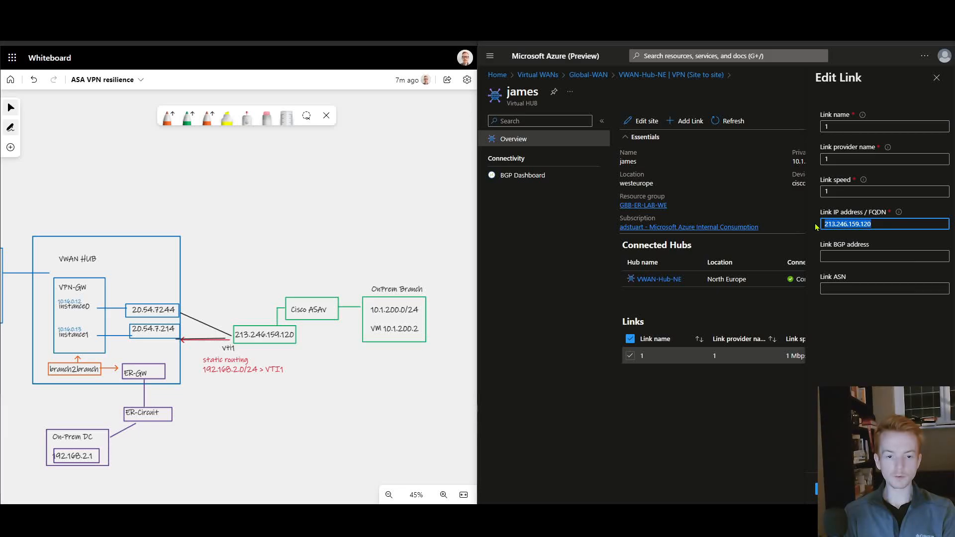
- Inspect the link's empty BGP address field and close the Edit Link pane unsaved
{"action": "left_click", "coordinate": [884, 256]}
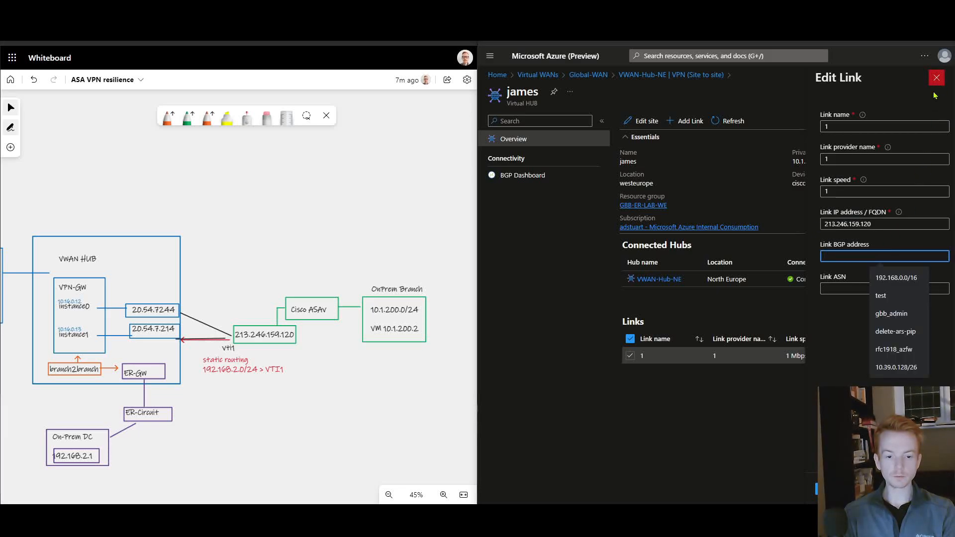
{"action": "left_click", "coordinate": [937, 77]}
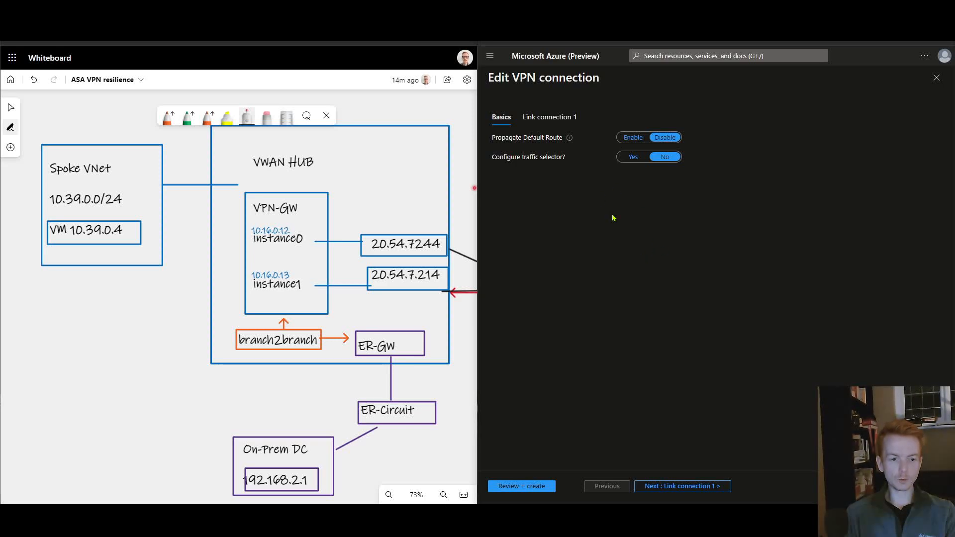
{"action": "mouse_move", "coordinate": [493, 159]}
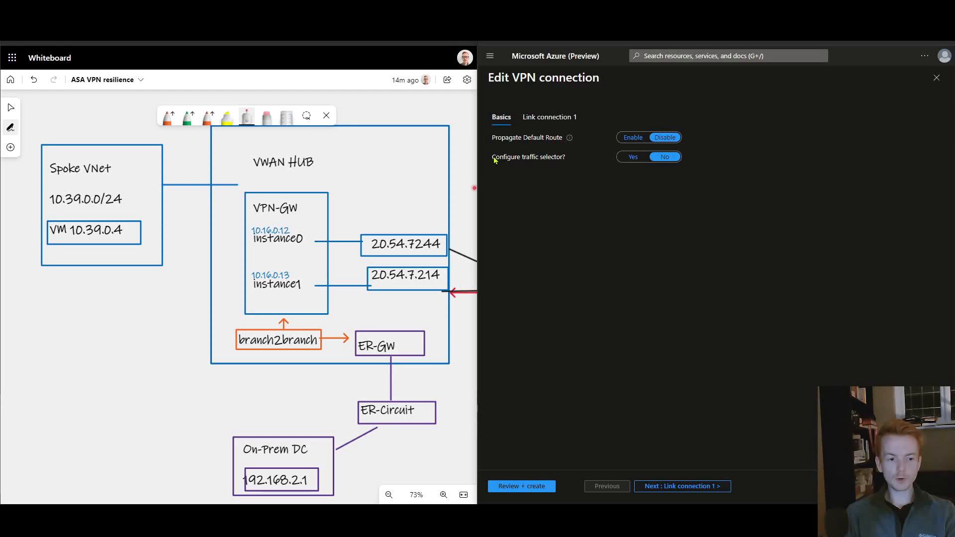
- Highlight the Configure traffic selector setting (No) on the VPN connection's Basics tab
{"action": "double_click", "coordinate": [529, 156]}
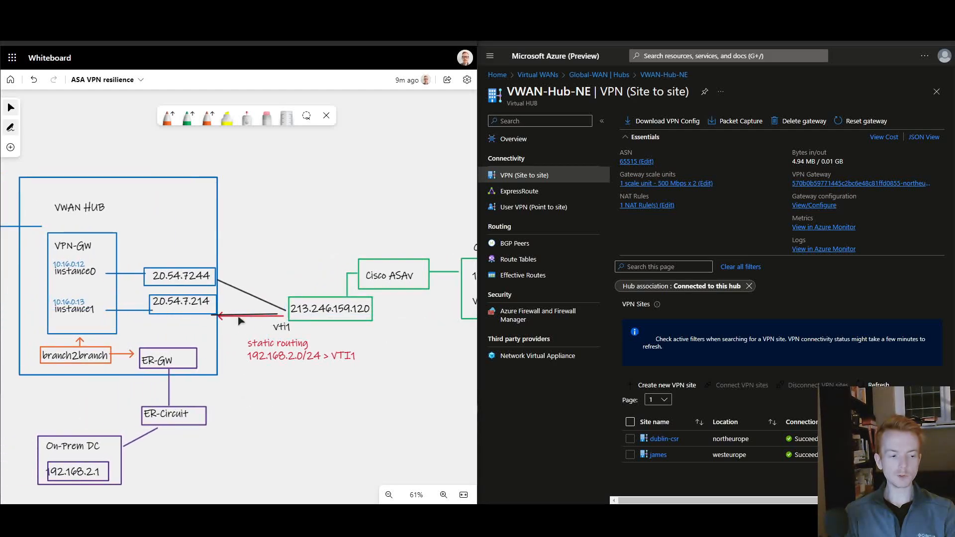
{"action": "mouse_move", "coordinate": [186, 315]}
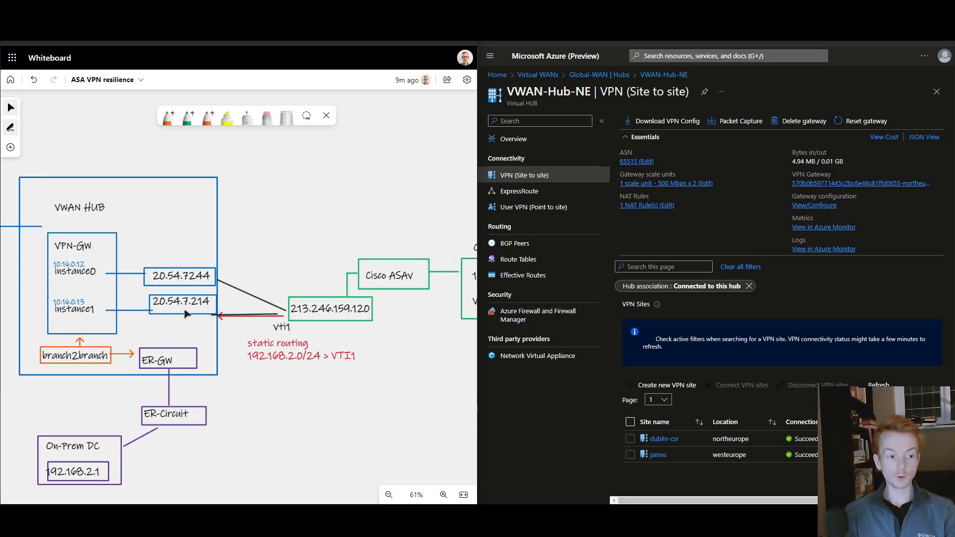
{"action": "mouse_move", "coordinate": [293, 324]}
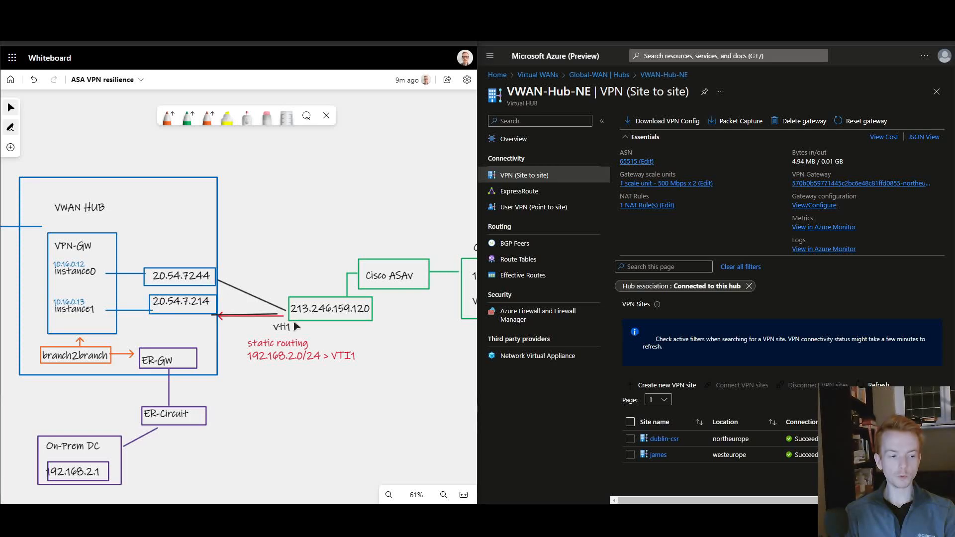
{"action": "mouse_move", "coordinate": [316, 405]}
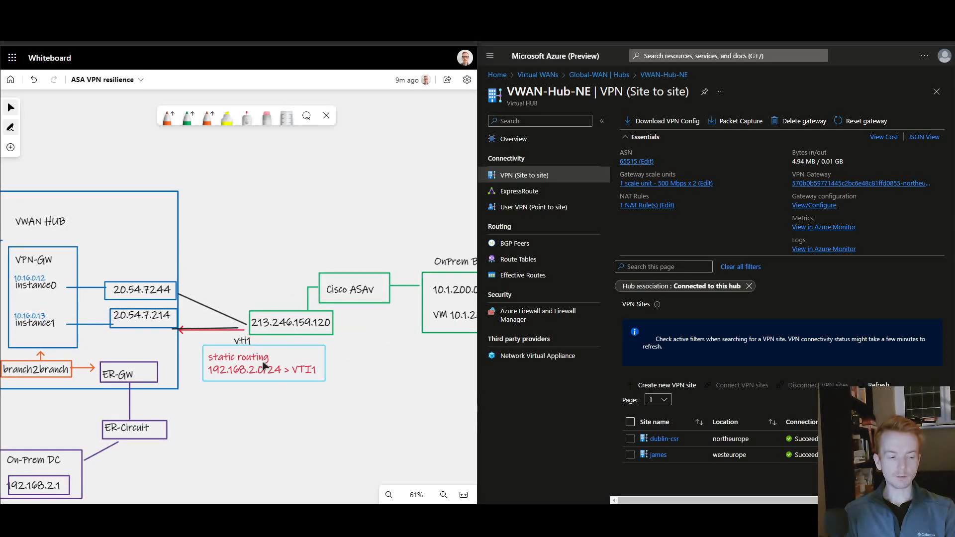
{"action": "left_click_drag", "start_coordinate": [263, 362], "coordinate": [290, 341]}
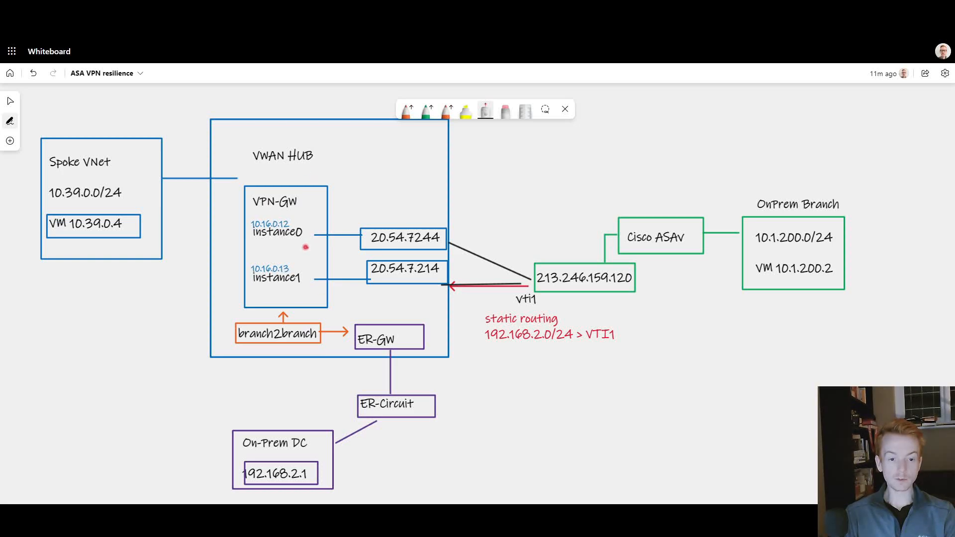
{"action": "mouse_move", "coordinate": [745, 257]}
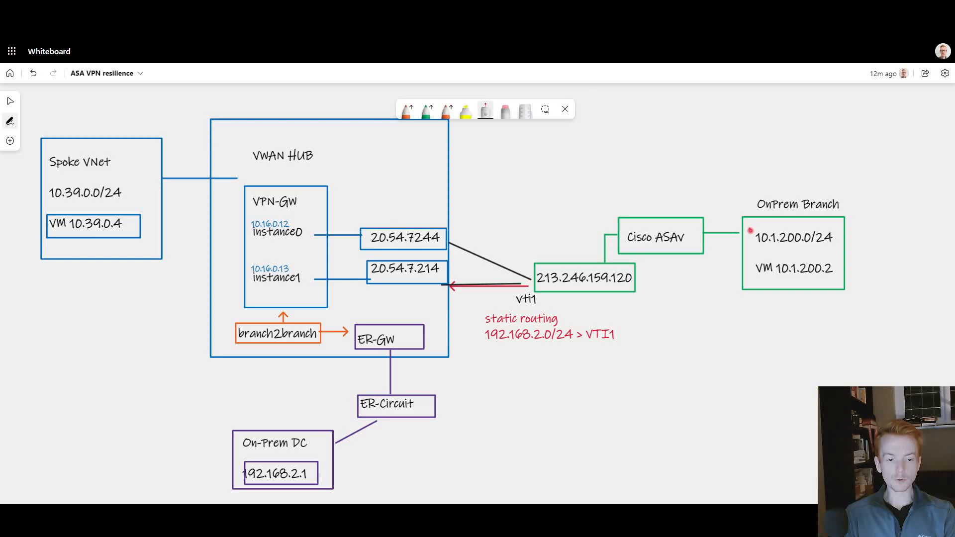
{"action": "mouse_move", "coordinate": [718, 183]}
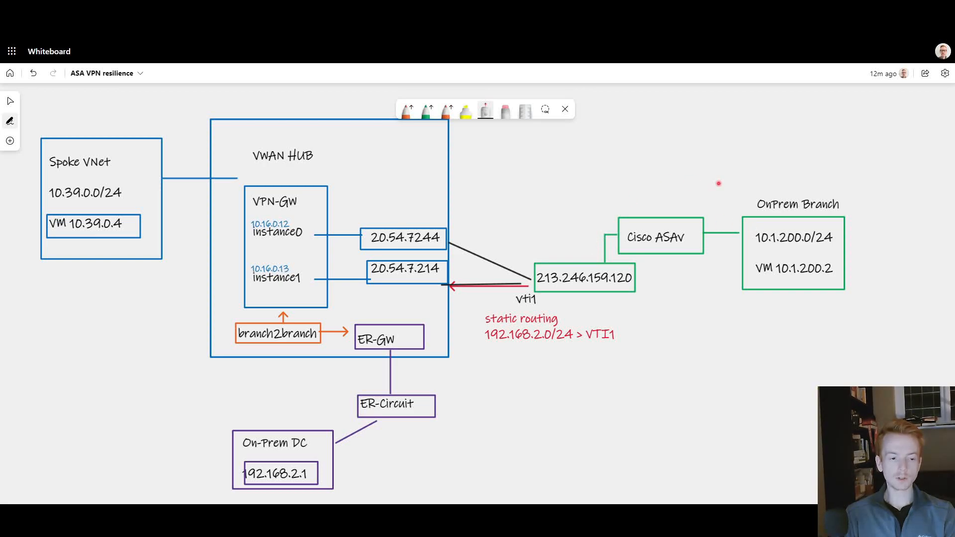